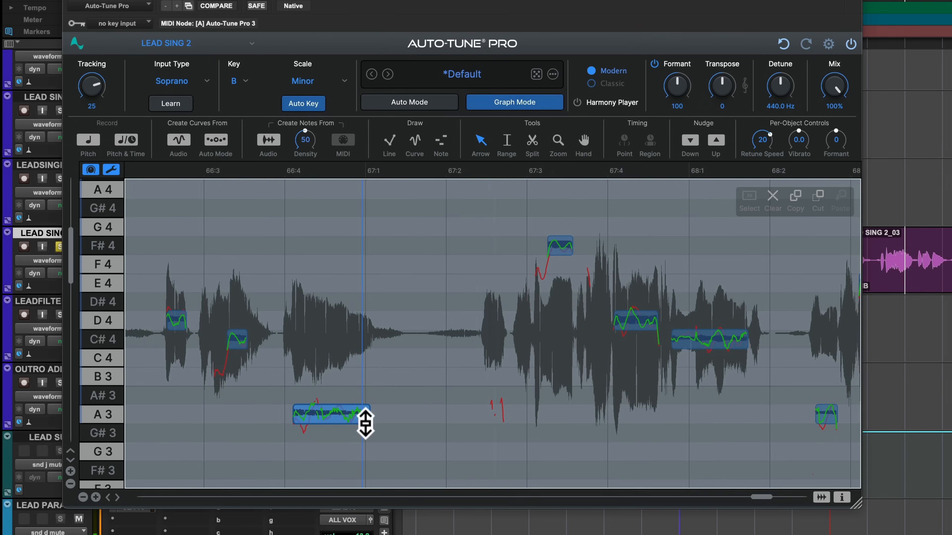
scroll("right", 3)
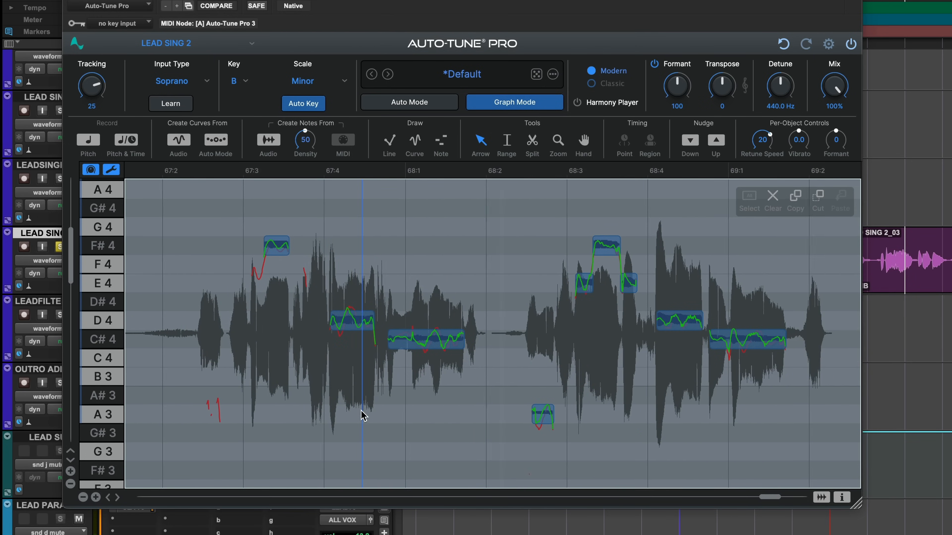
scroll("right", 3)
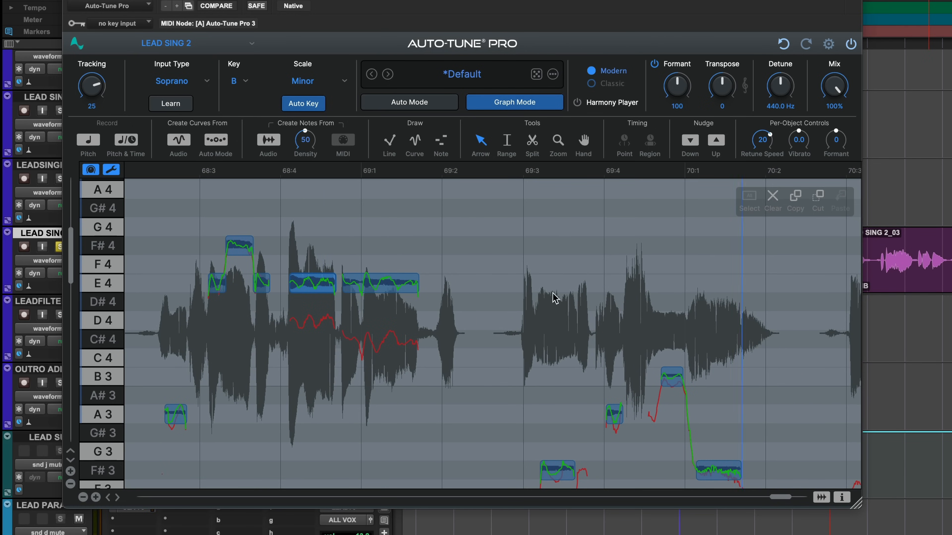
scroll("left", 3)
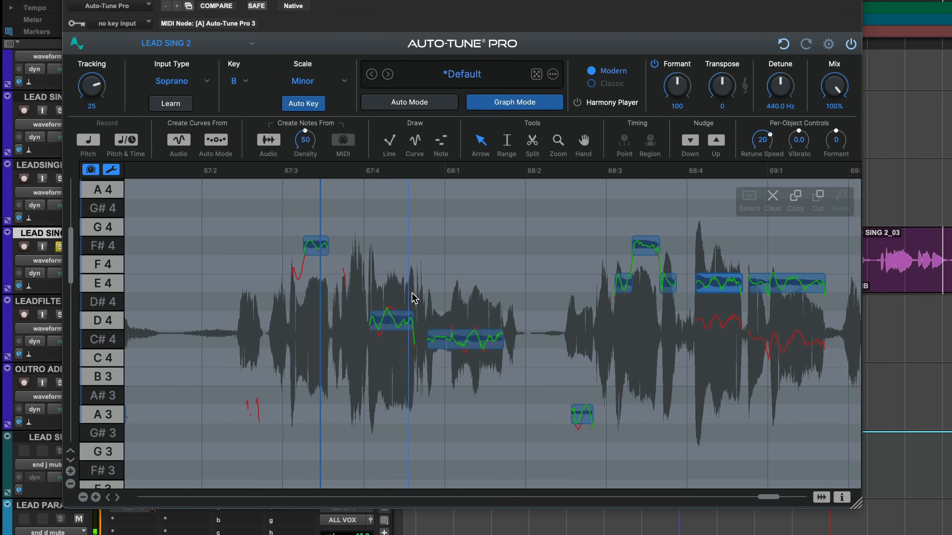
scroll("right", 3)
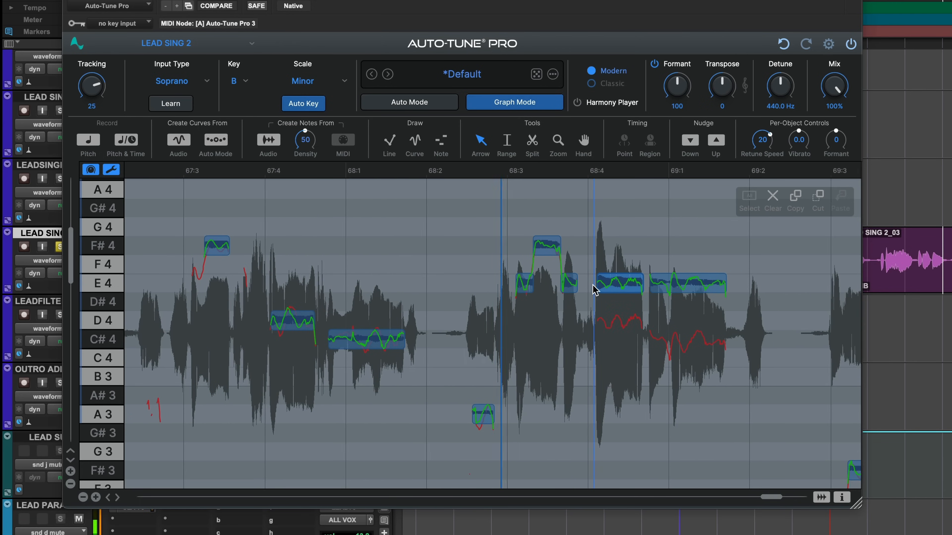